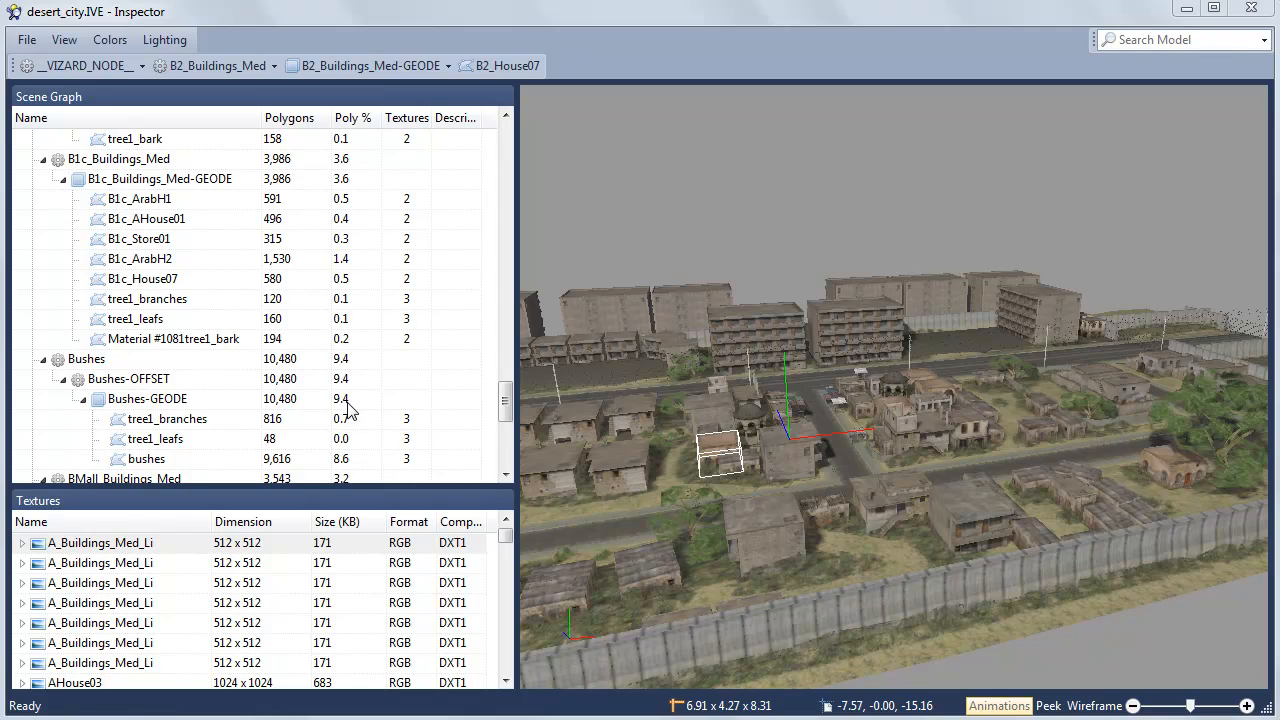
Select another building part in the city model, the B1c_AHouse01 house node
left_click(139, 238)
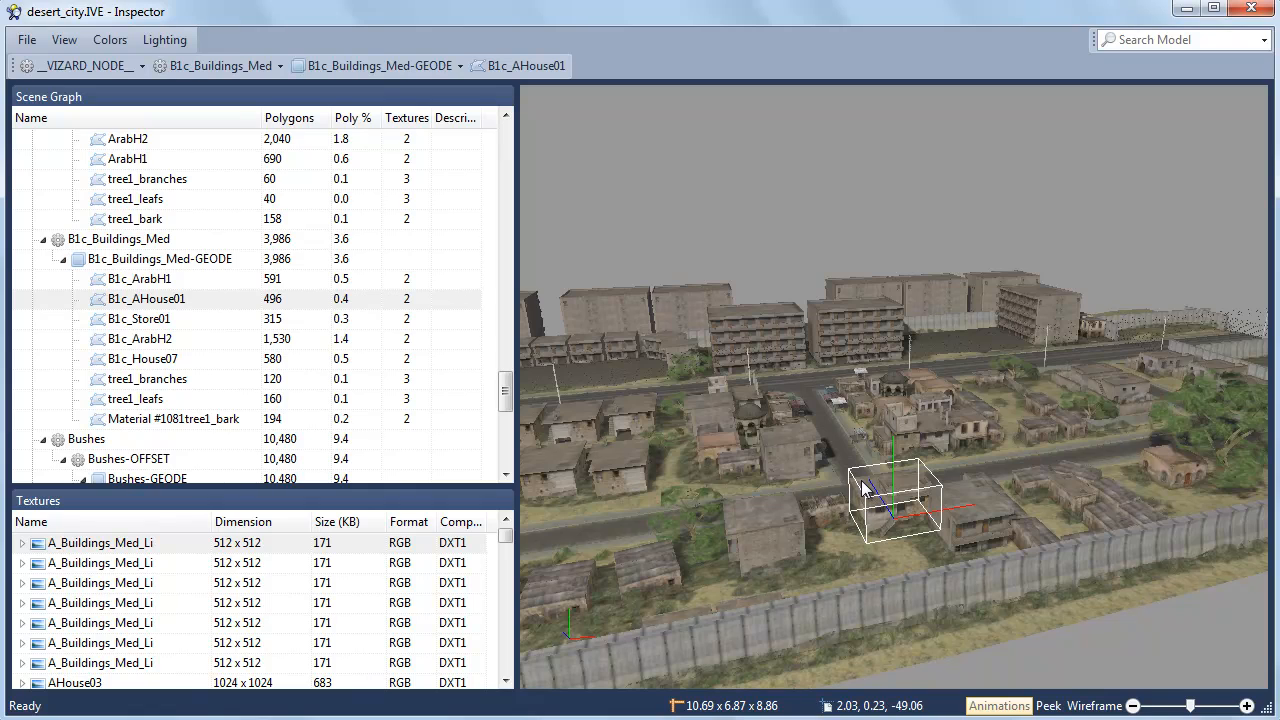
mouse_move(868, 427)
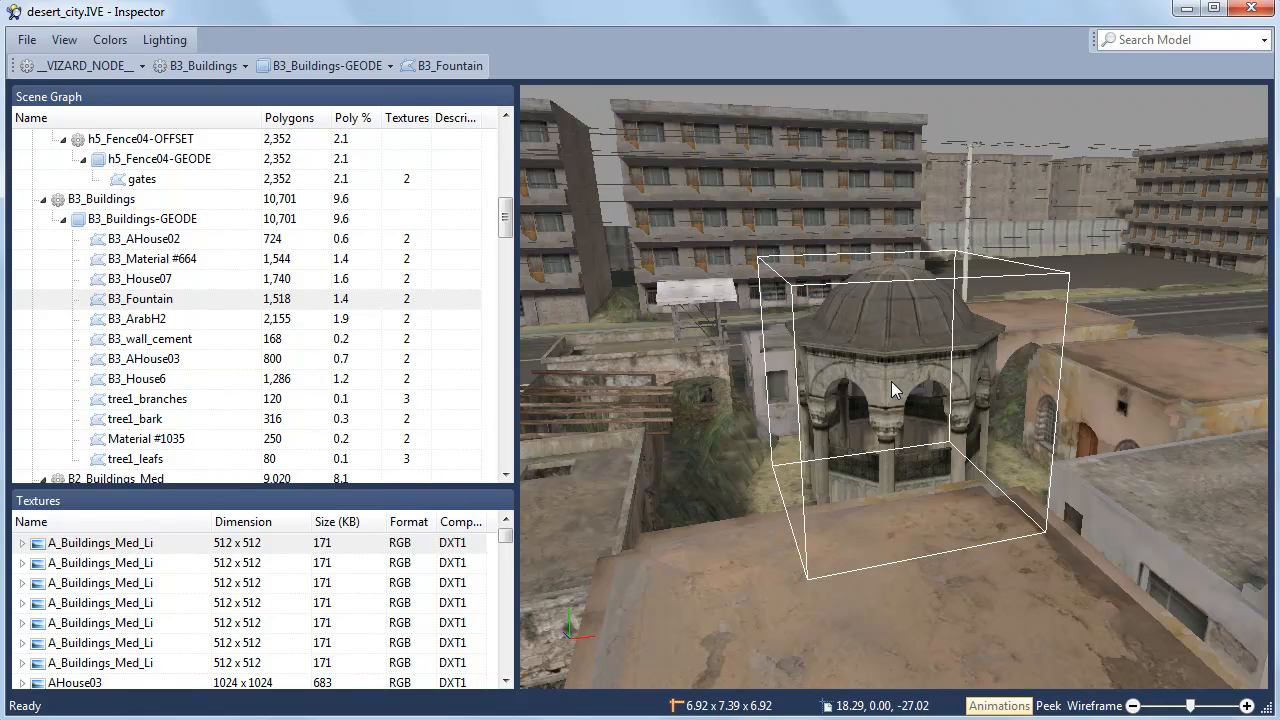
mouse_move(477, 318)
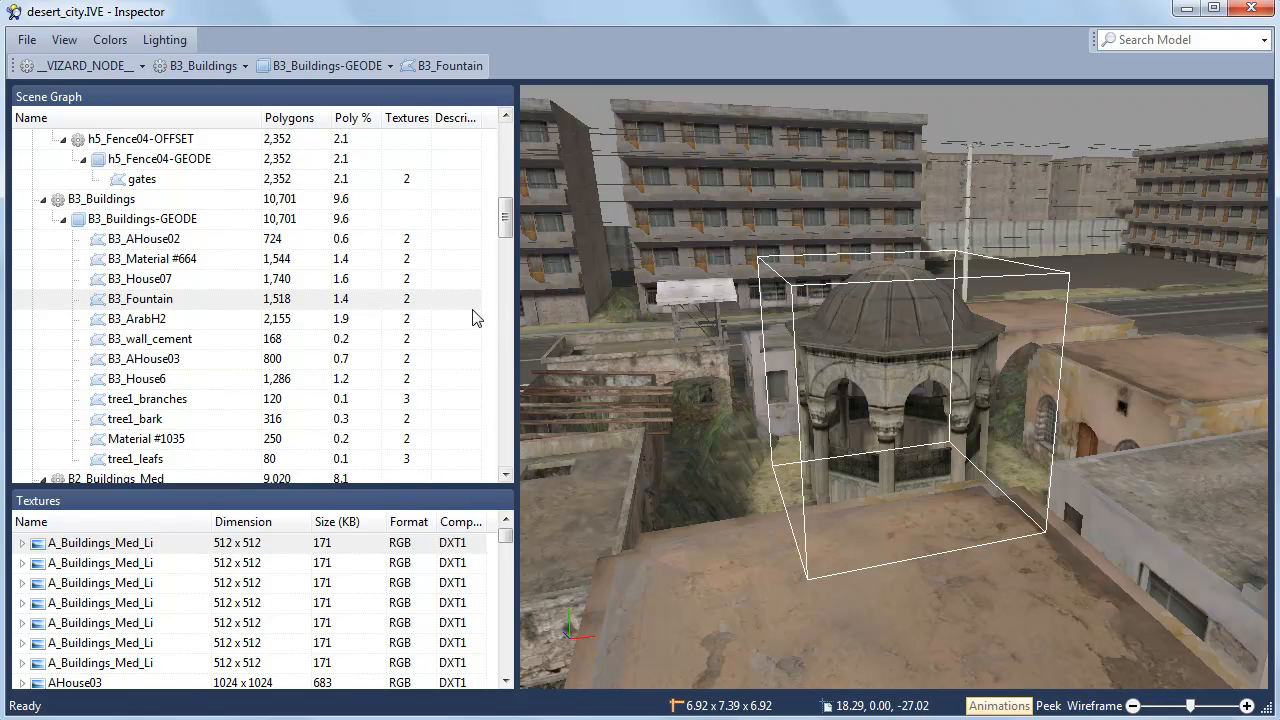
Preview the B3_Fountain node's Fountain texture sheet from its textures list
left_click(421, 299)
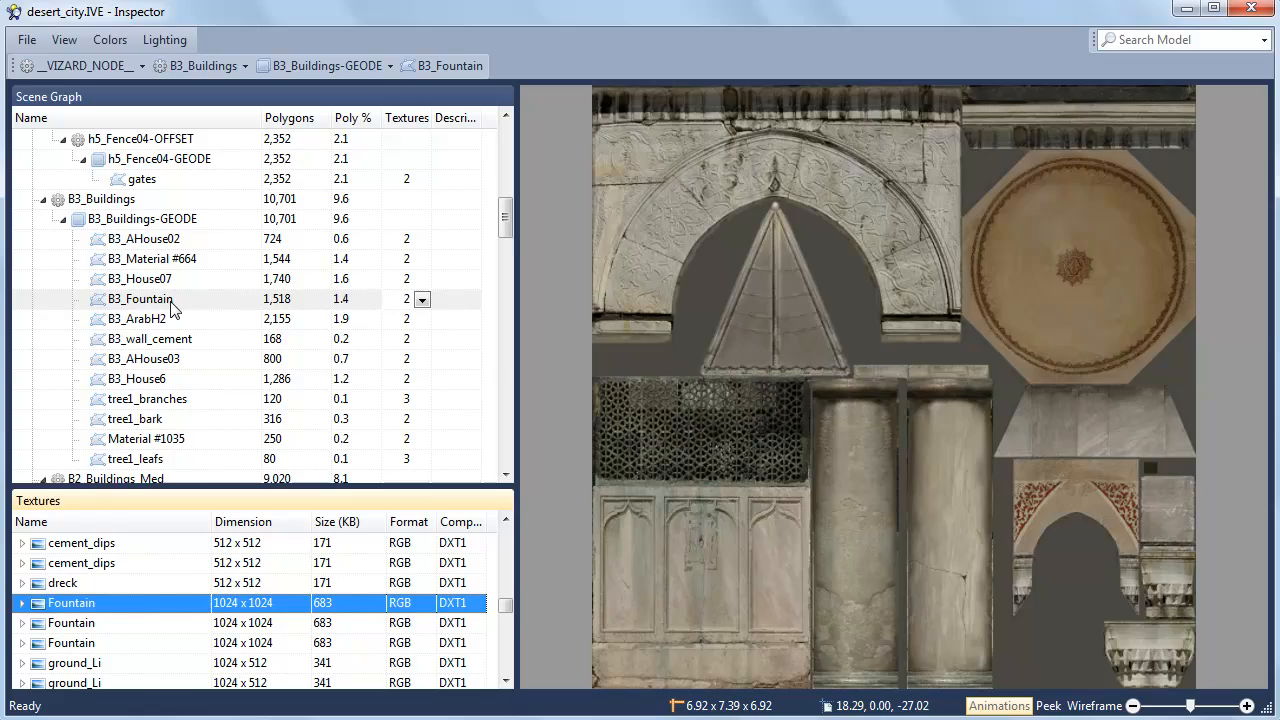
left_click(140, 298)
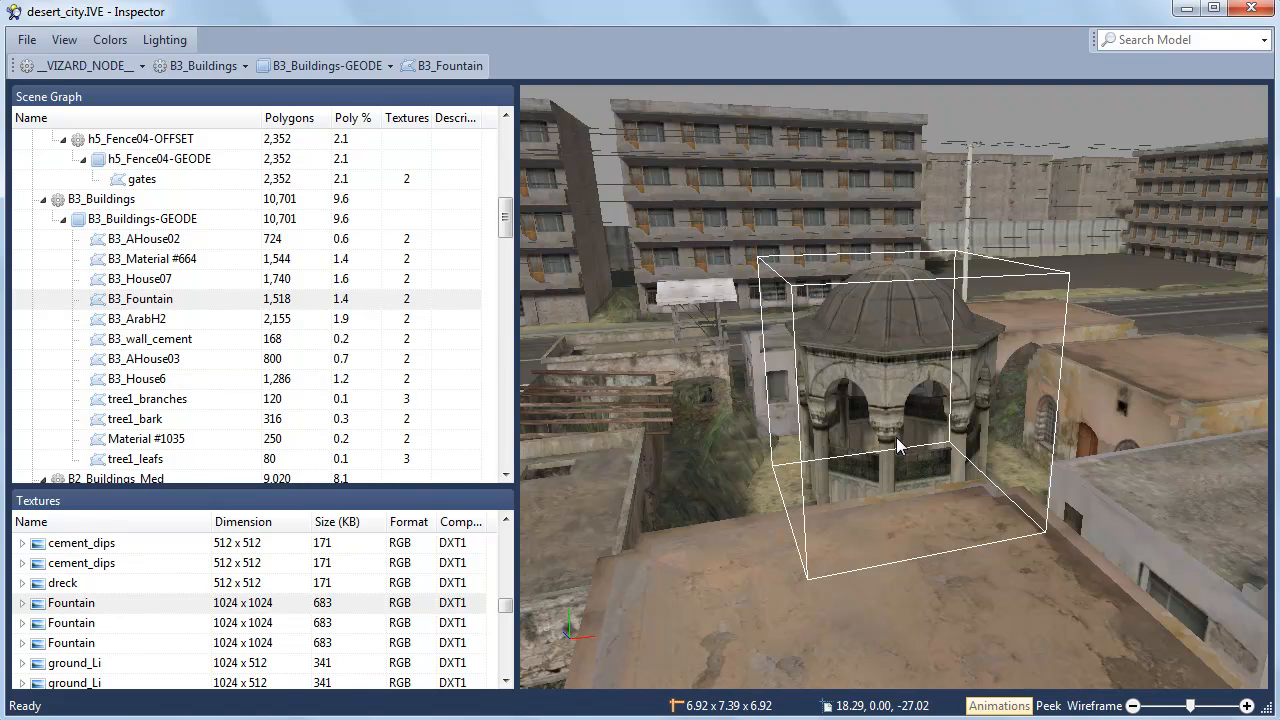
mouse_move(882, 460)
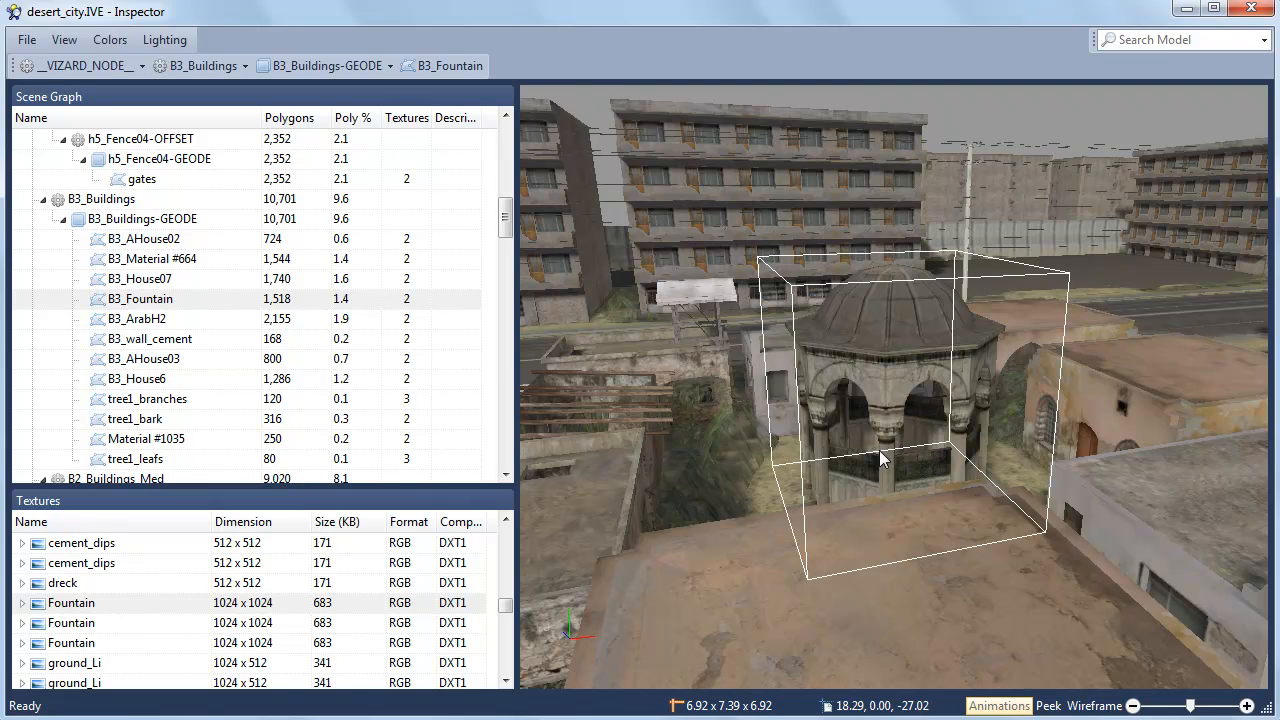
Orbit the view out to show the fountain amid the surrounding city blocks
left_click_drag(880, 460, 1050, 495)
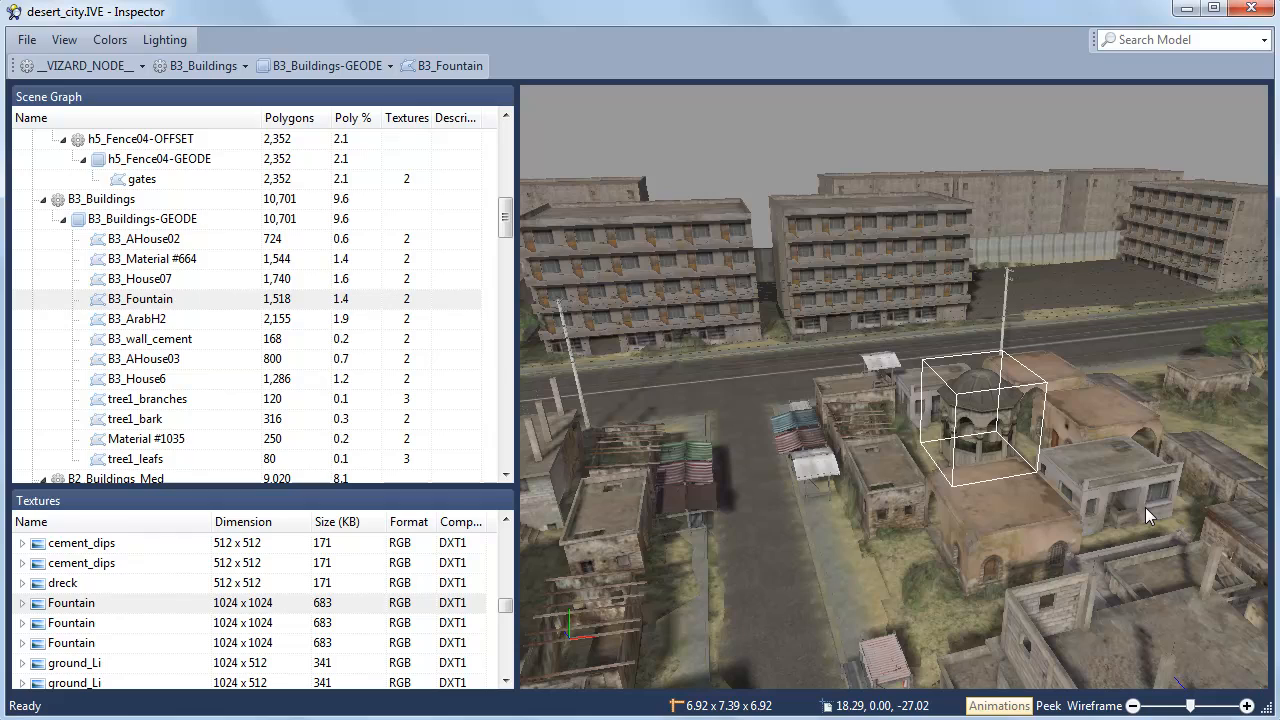
mouse_move(1090, 625)
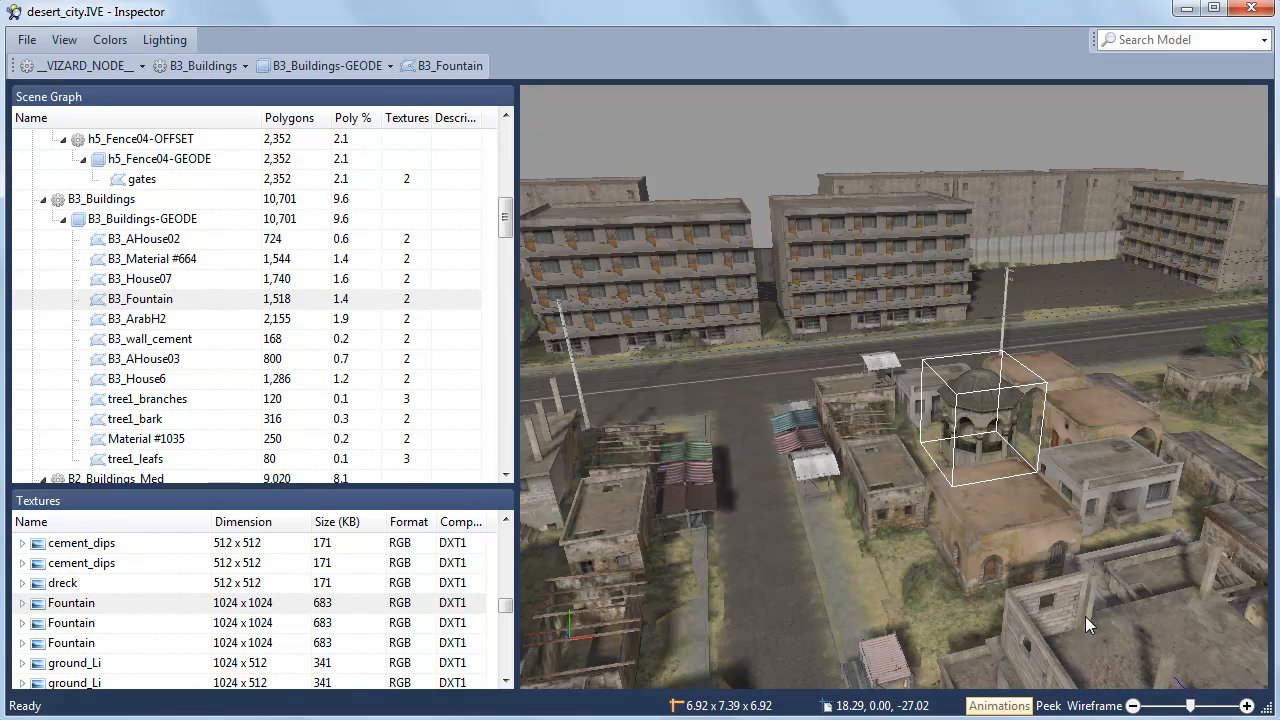
left_click(1047, 706)
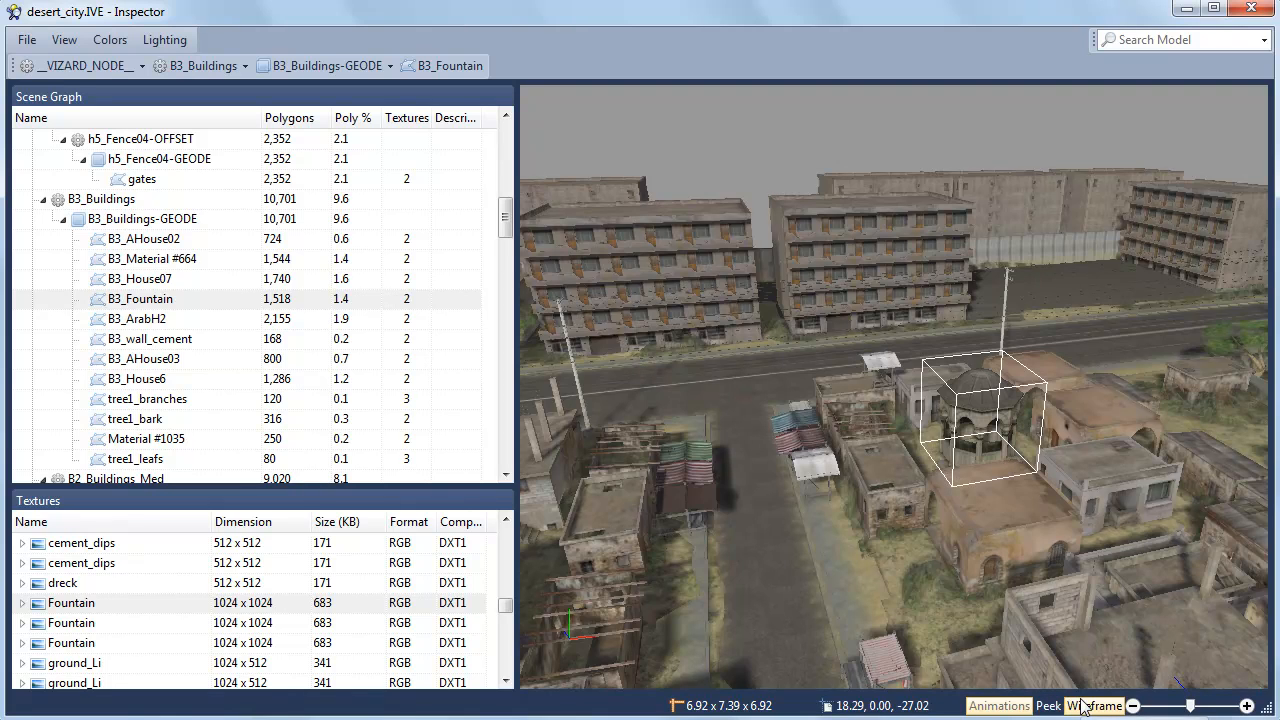
left_click(1095, 705)
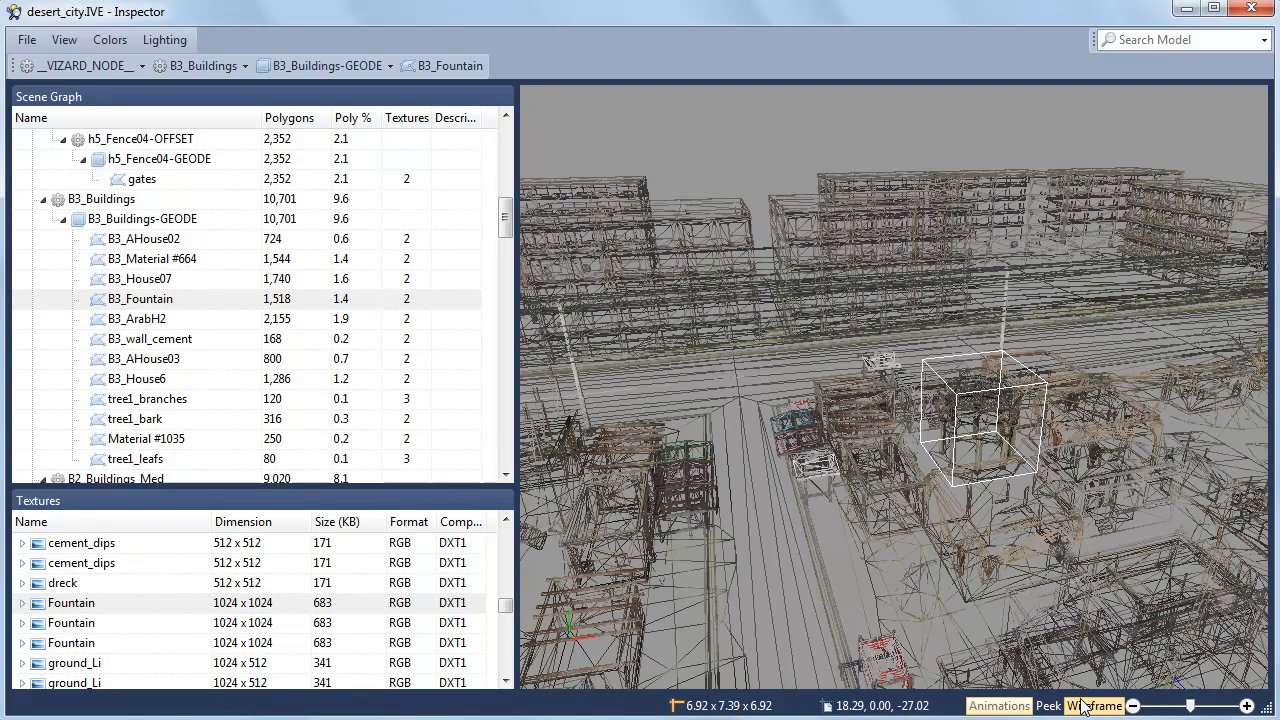
left_click(1093, 705)
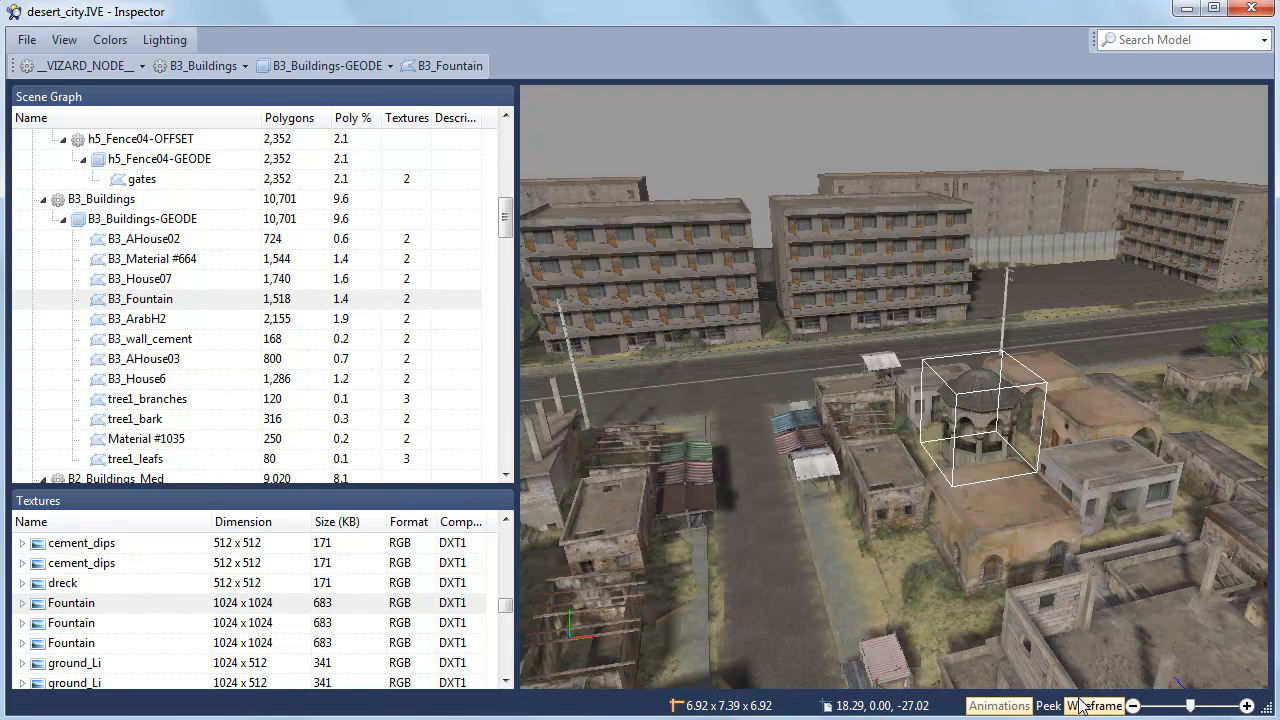